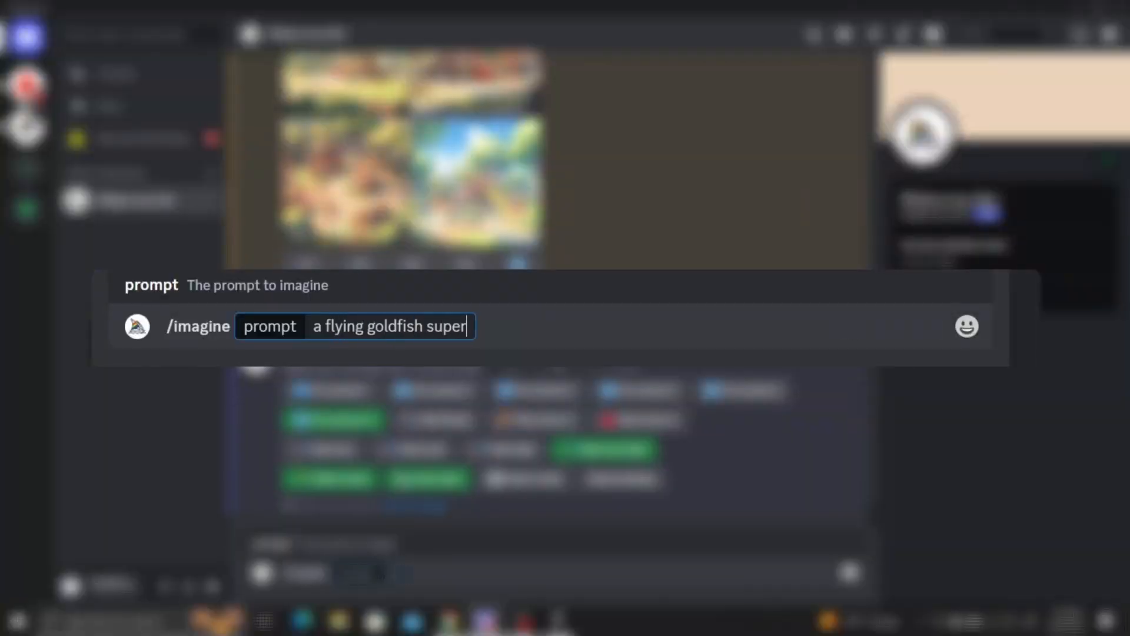
- Submit the prompt 'a flying goldfish superhero --chaos 0' to Midjourney
text(hero --c)
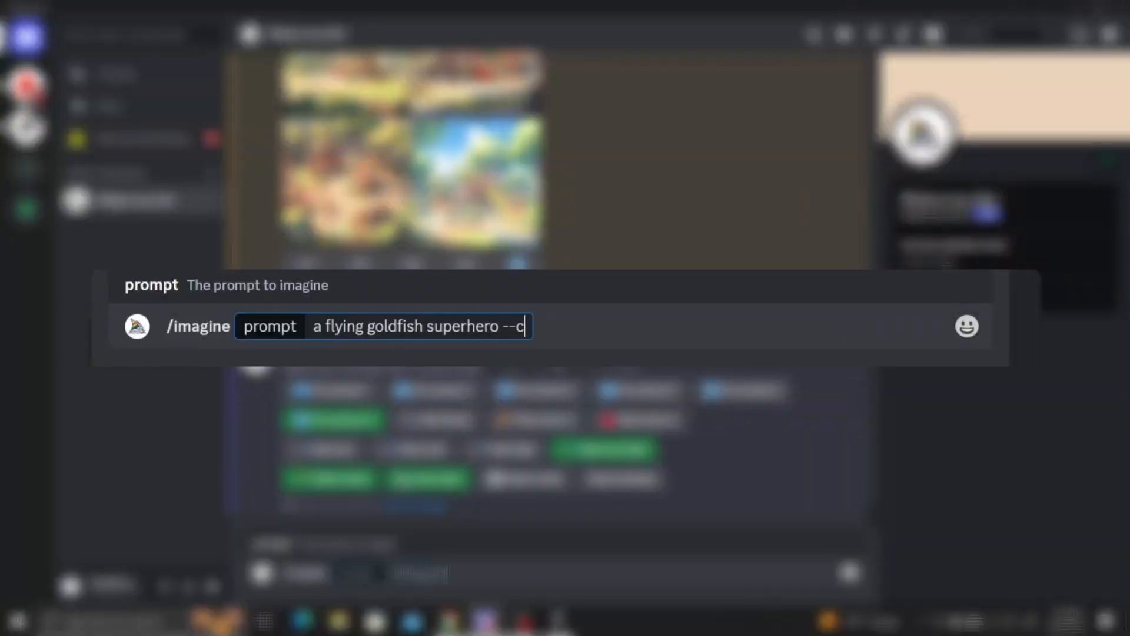
text(haos)
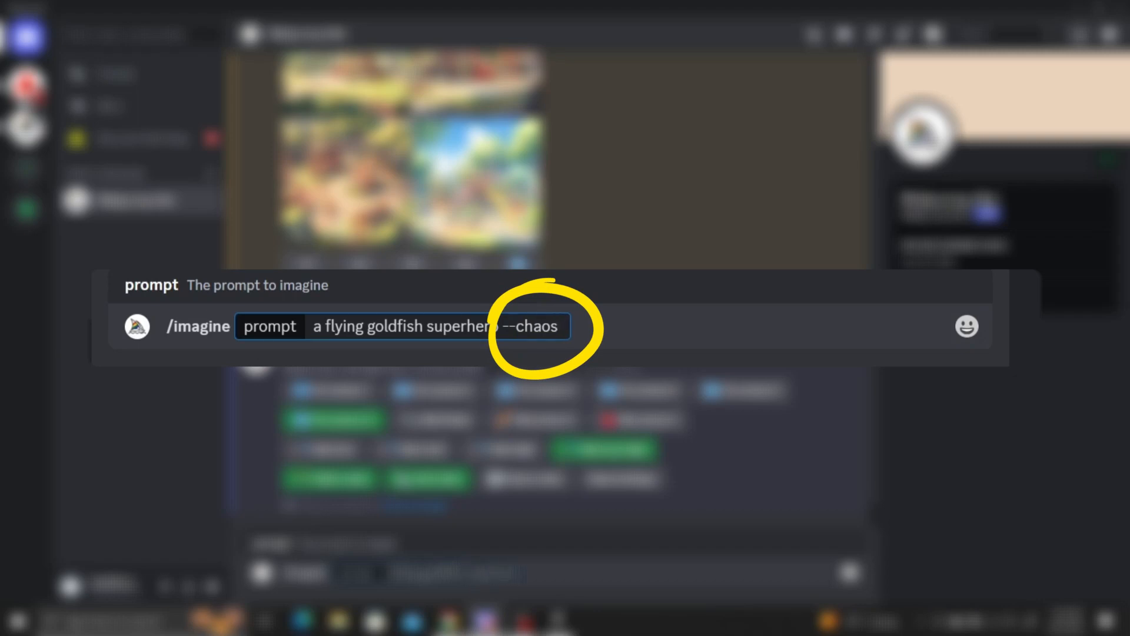
text(0)
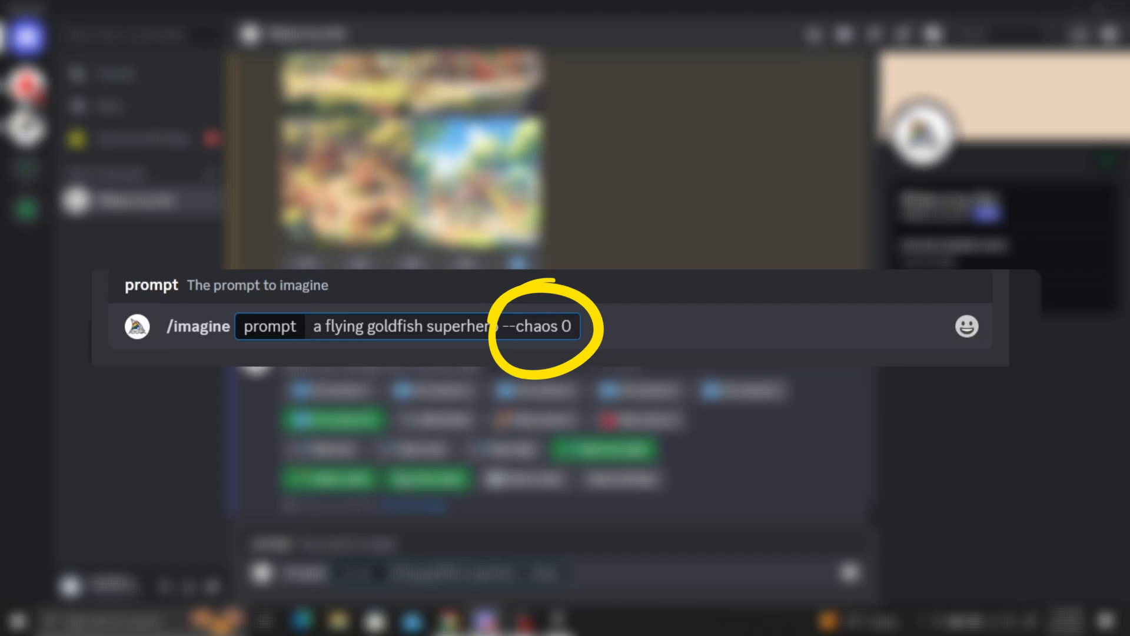
key(enter)
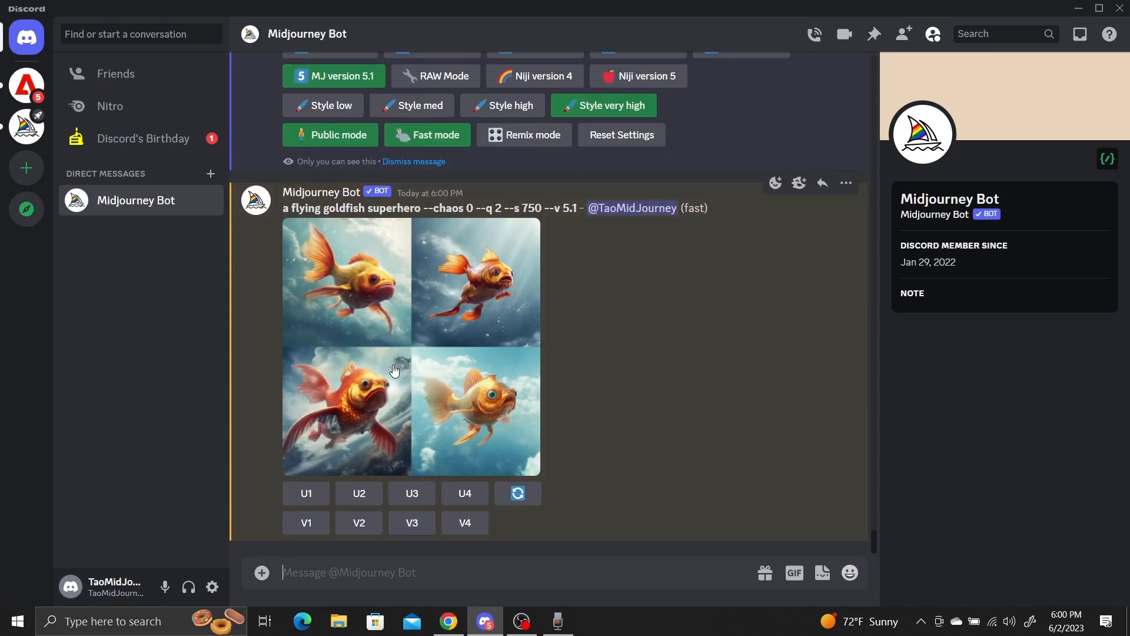
- Enlarge the chaos 0 goldfish grid for a closer look, then begin a slash command
click(394, 370)
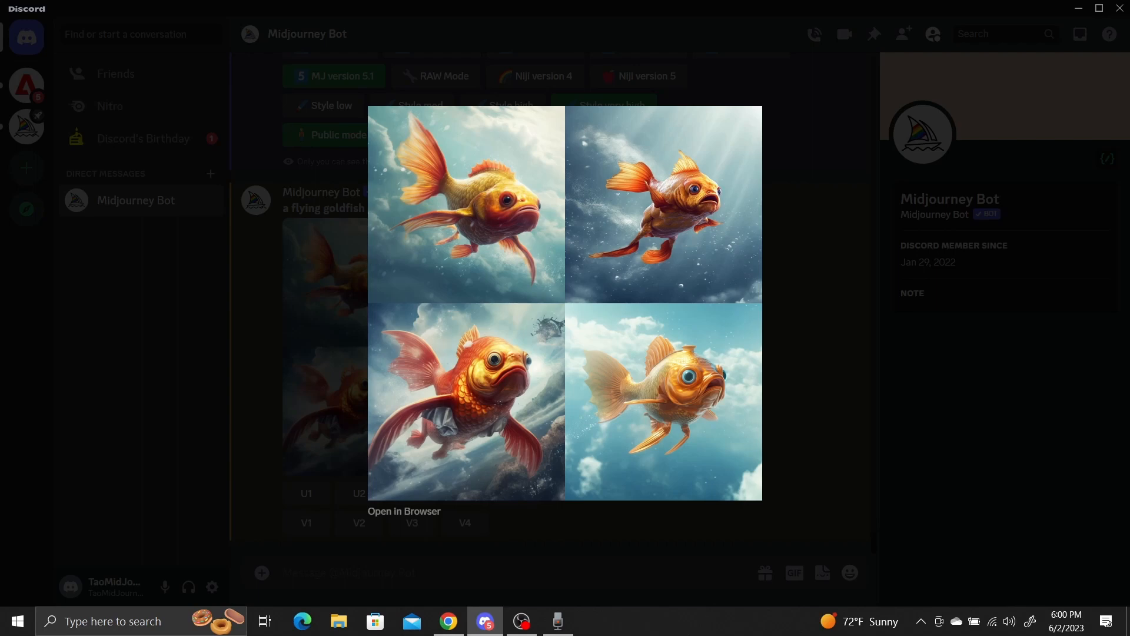
mouse_move(655, 609)
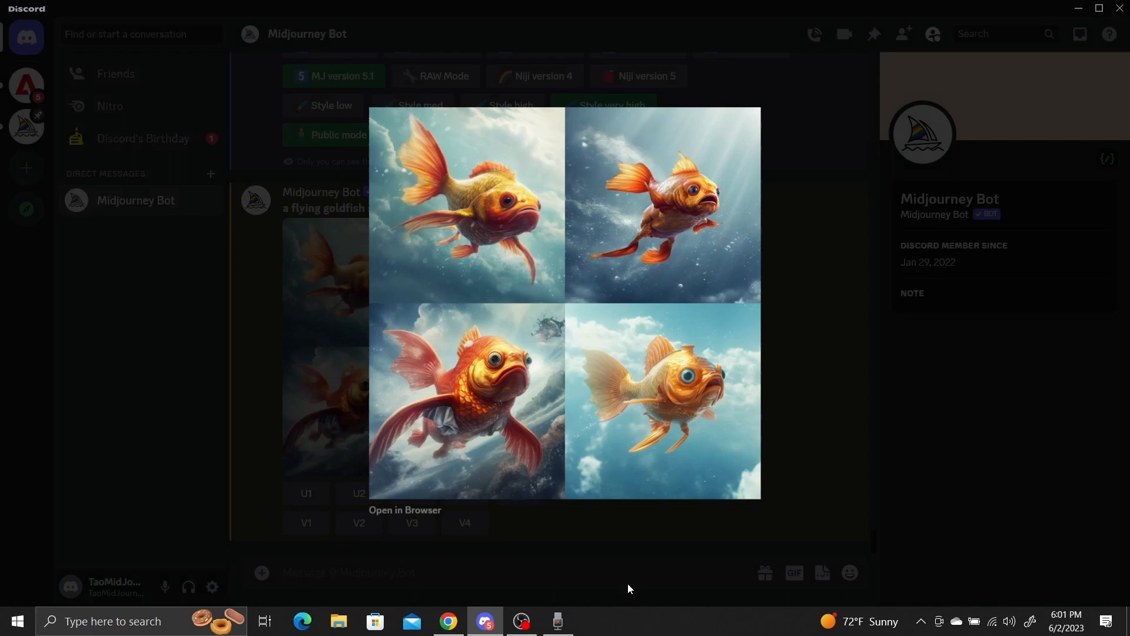
text(/i)
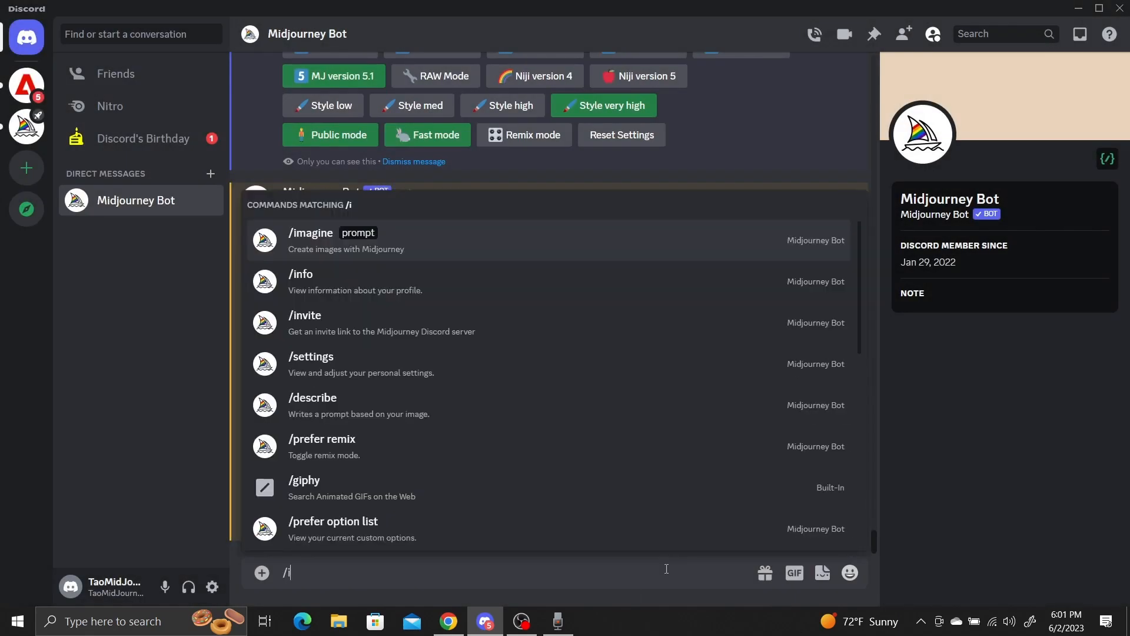
- Submit another /imagine prompt for a flying goldfish superhero with a chaos value
click(311, 240)
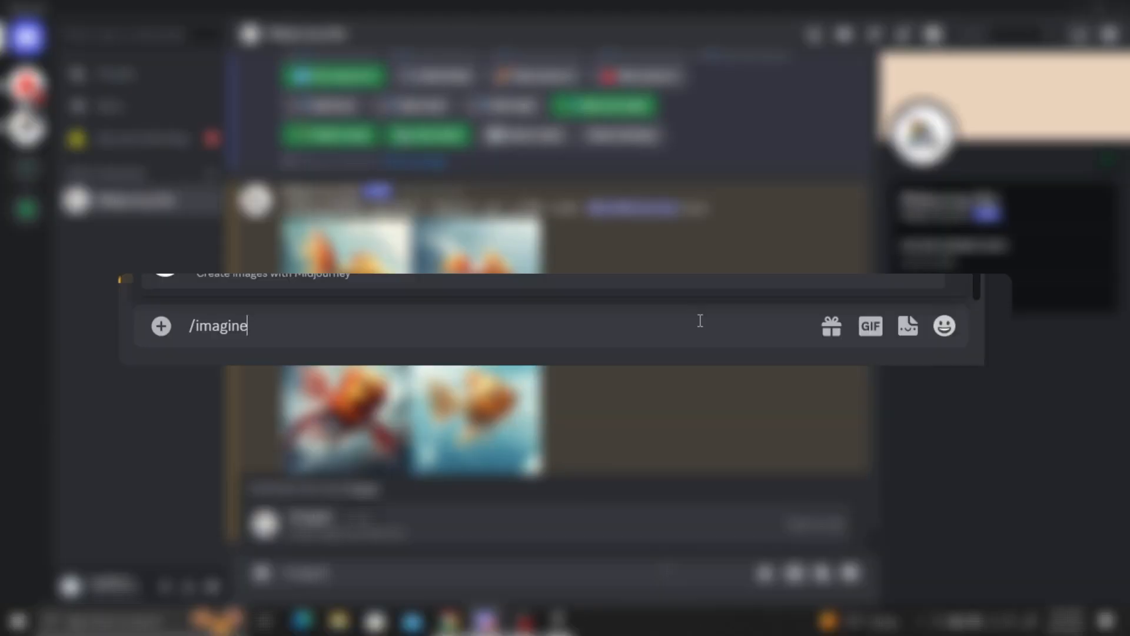
text(a flying goldfish superhero --chaos)
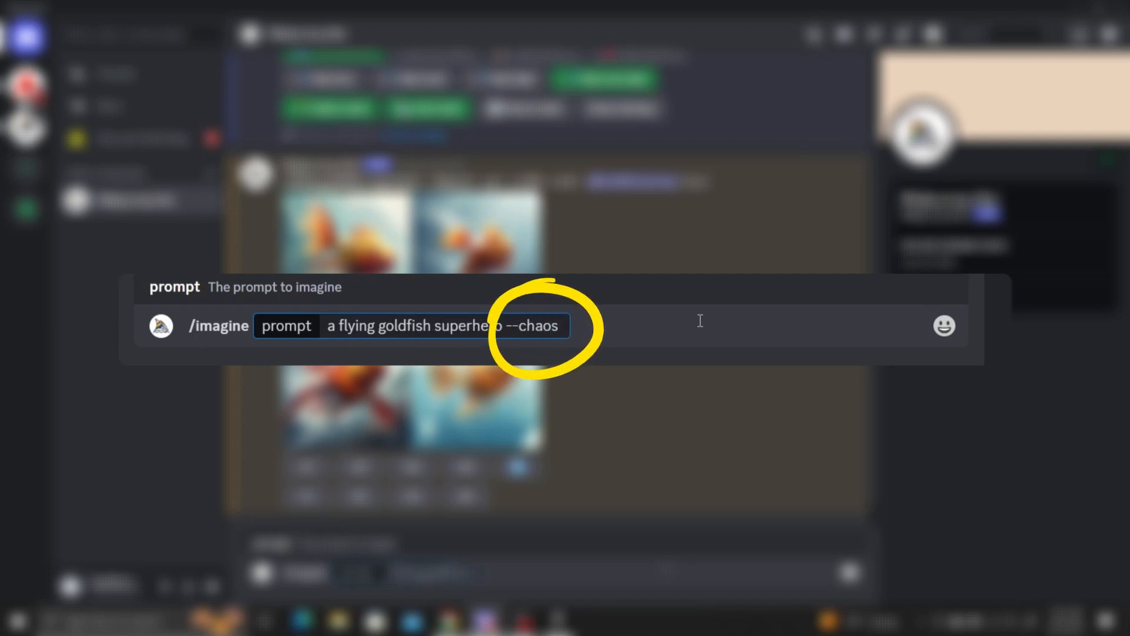
key(Enter)
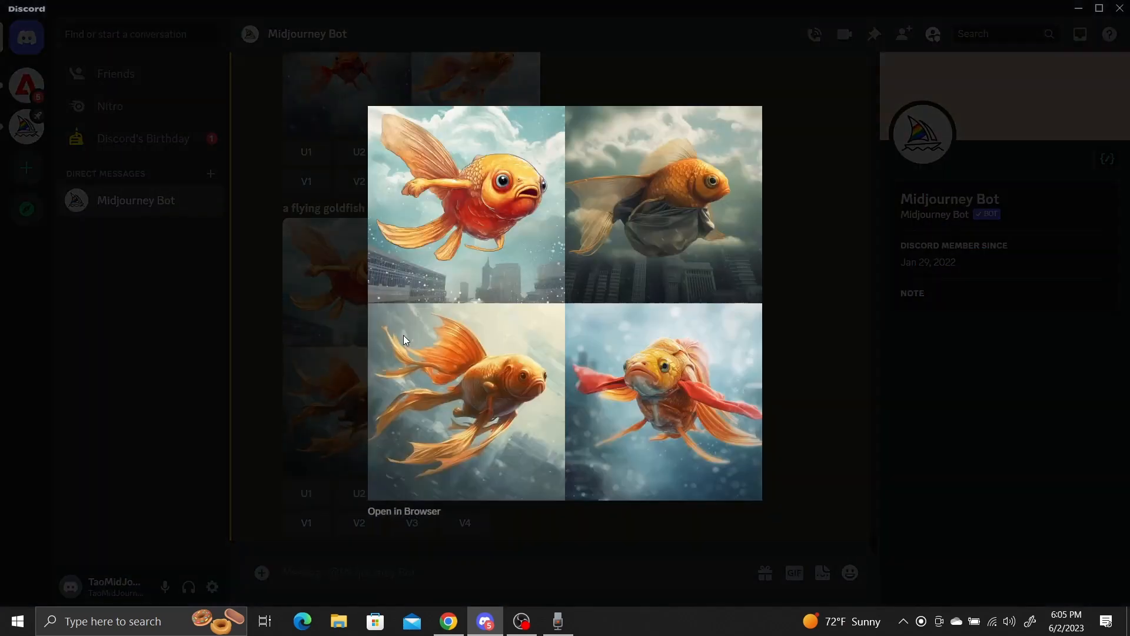
mouse_move(624, 591)
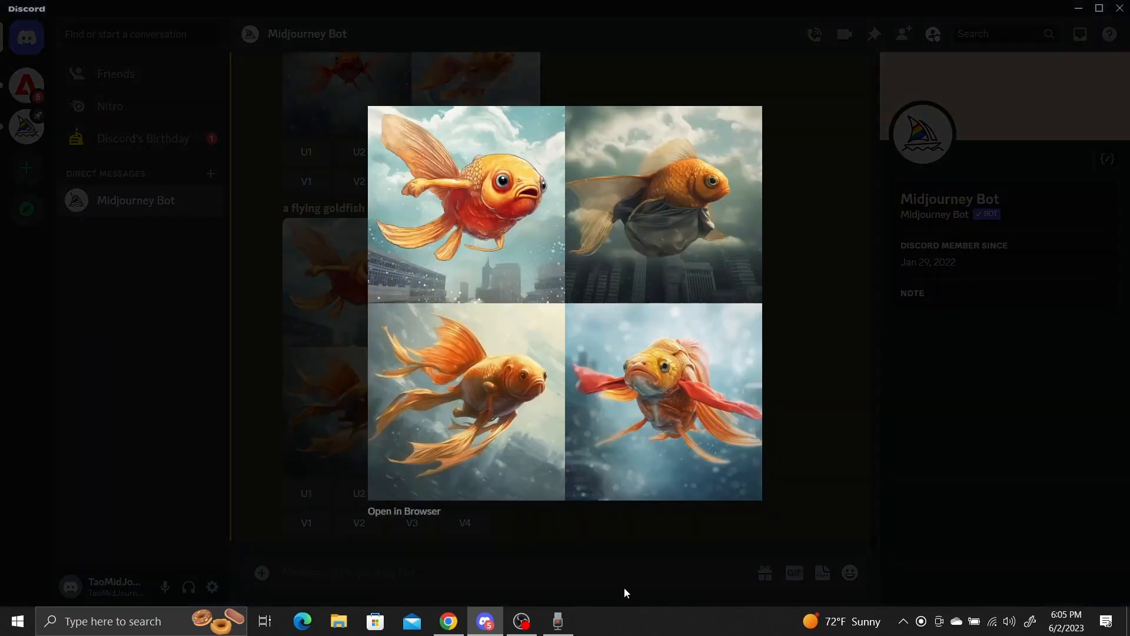